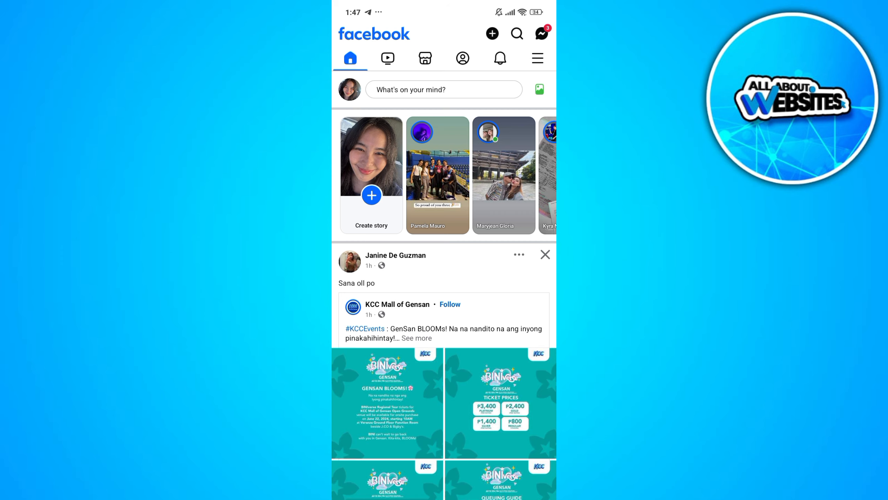
Step: Leave the news feed for the main menu via the hamburger icon
left_click(536, 58)
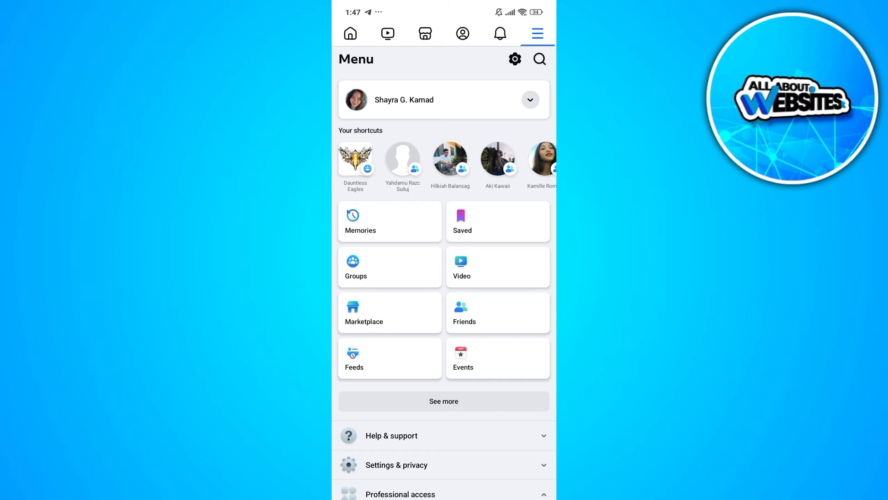
Step: Reach Password and security inside Accounts Center from Settings & privacy
left_click(396, 464)
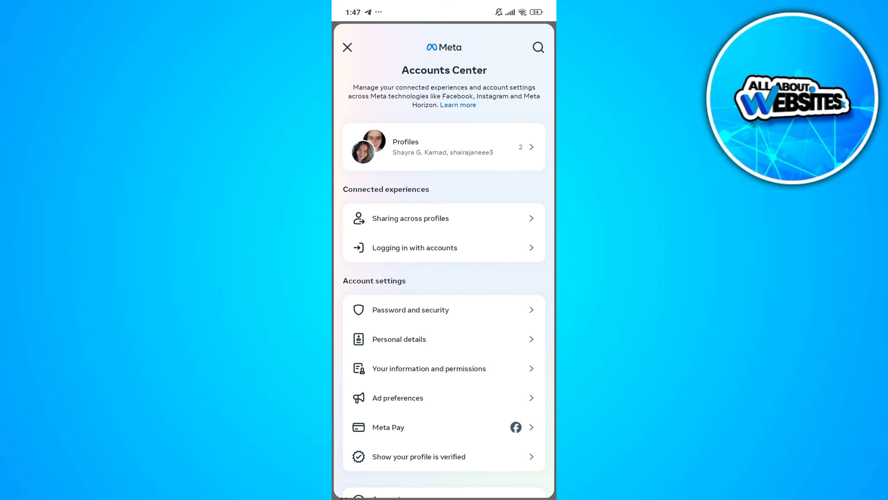
scroll("down", 3)
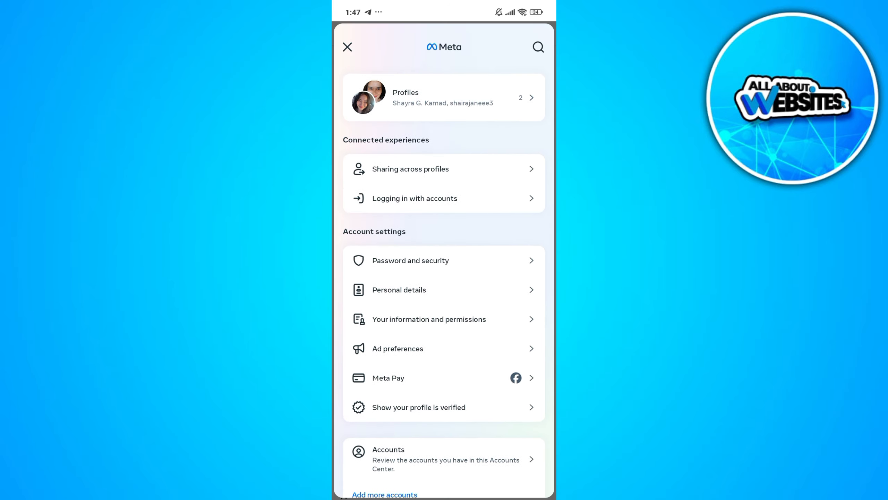
left_click(410, 260)
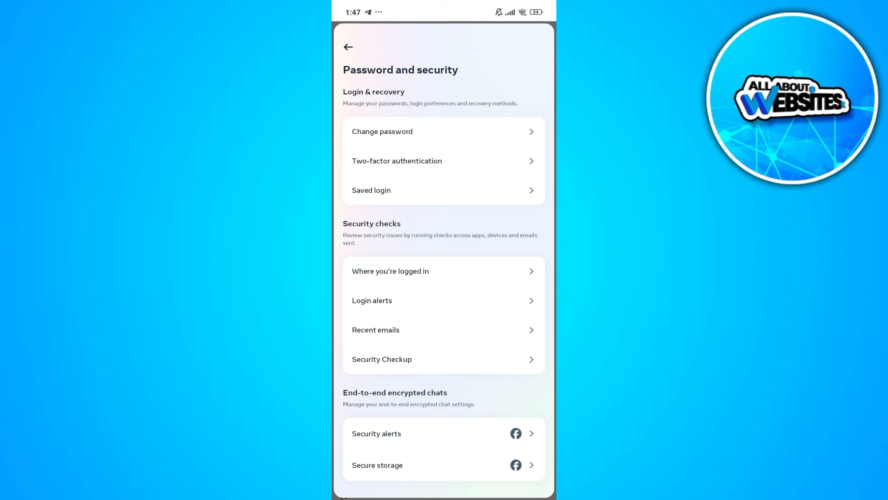
Step: Choose Two-factor authentication for the Facebook profile and confirm with the account password
left_click(396, 160)
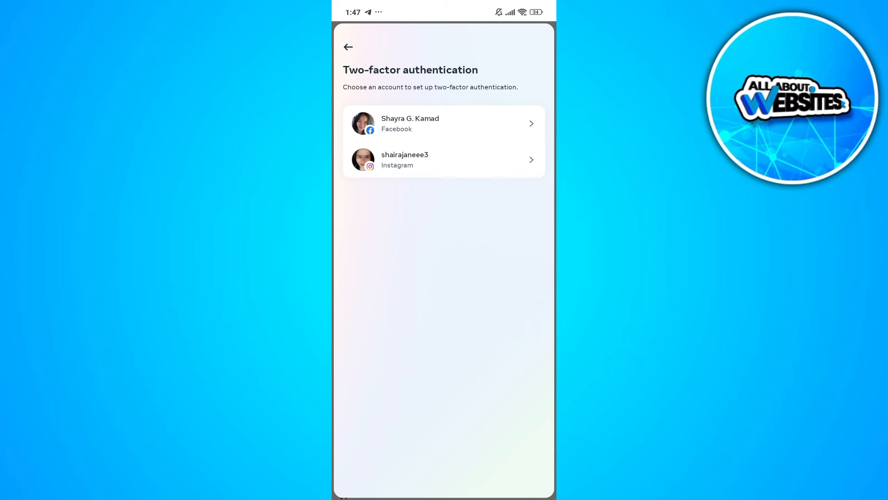
left_click(443, 123)
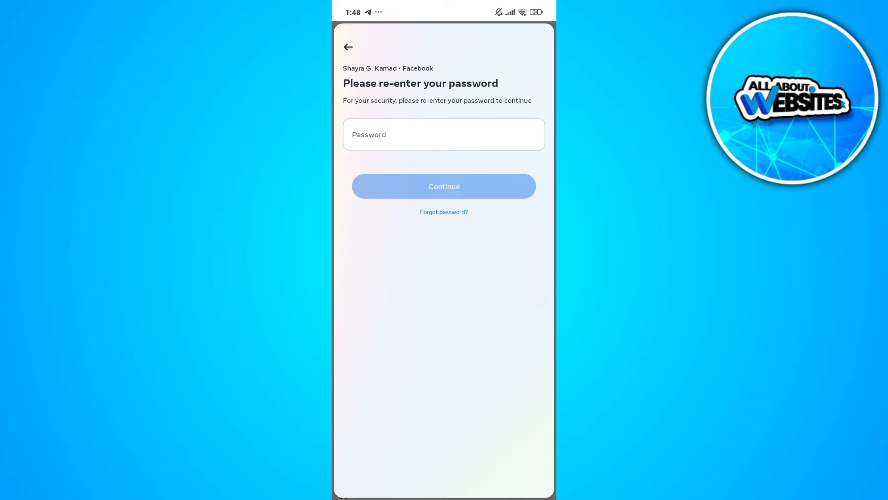
left_click(443, 134)
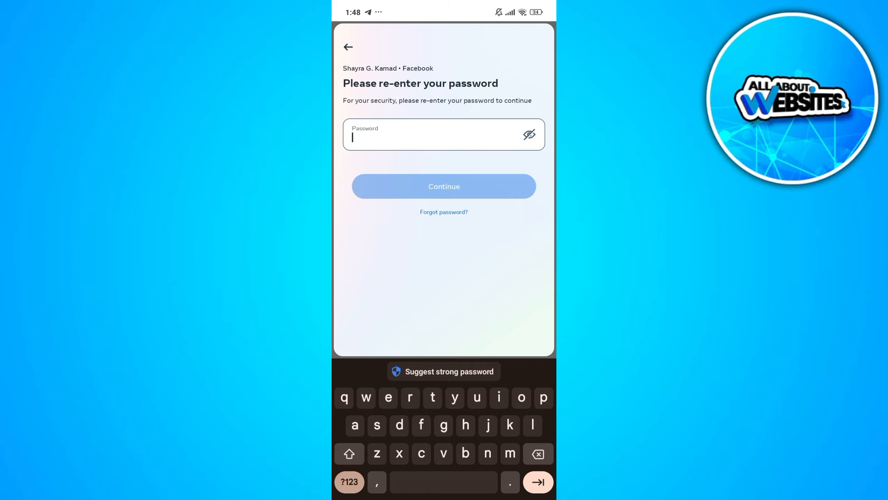
left_click(444, 186)
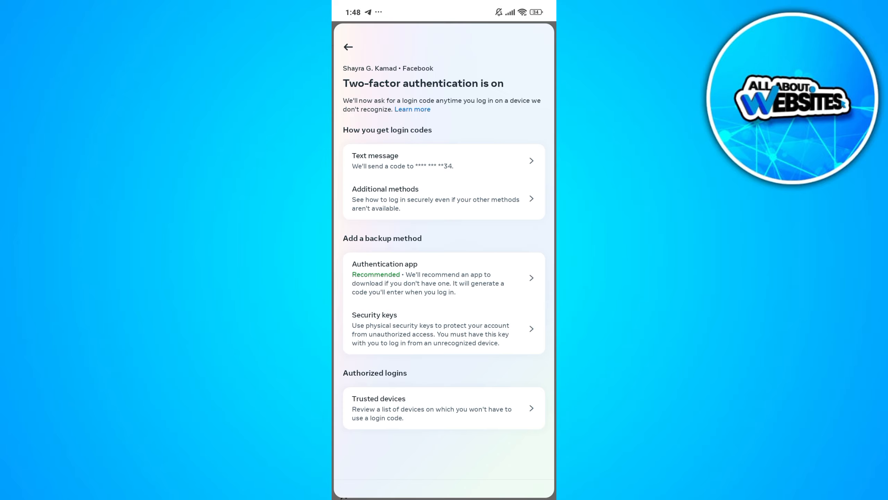
Step: Select Text message under How you get login codes to see its controls
left_click(443, 160)
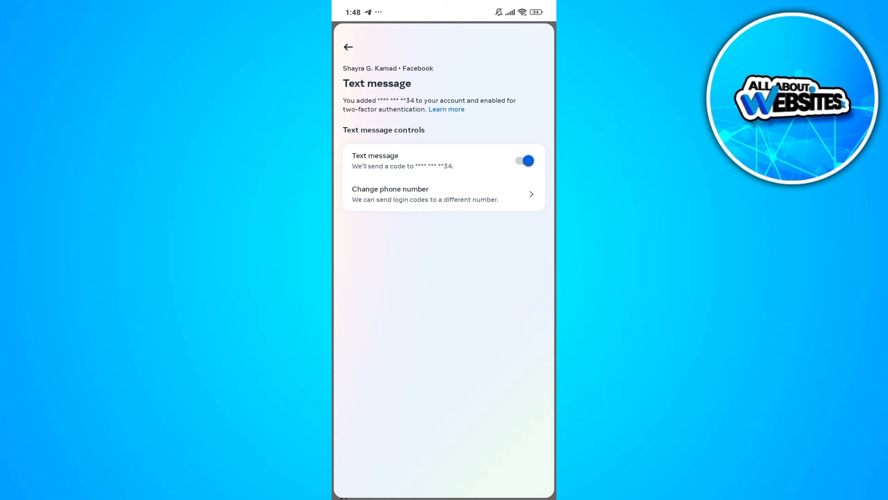